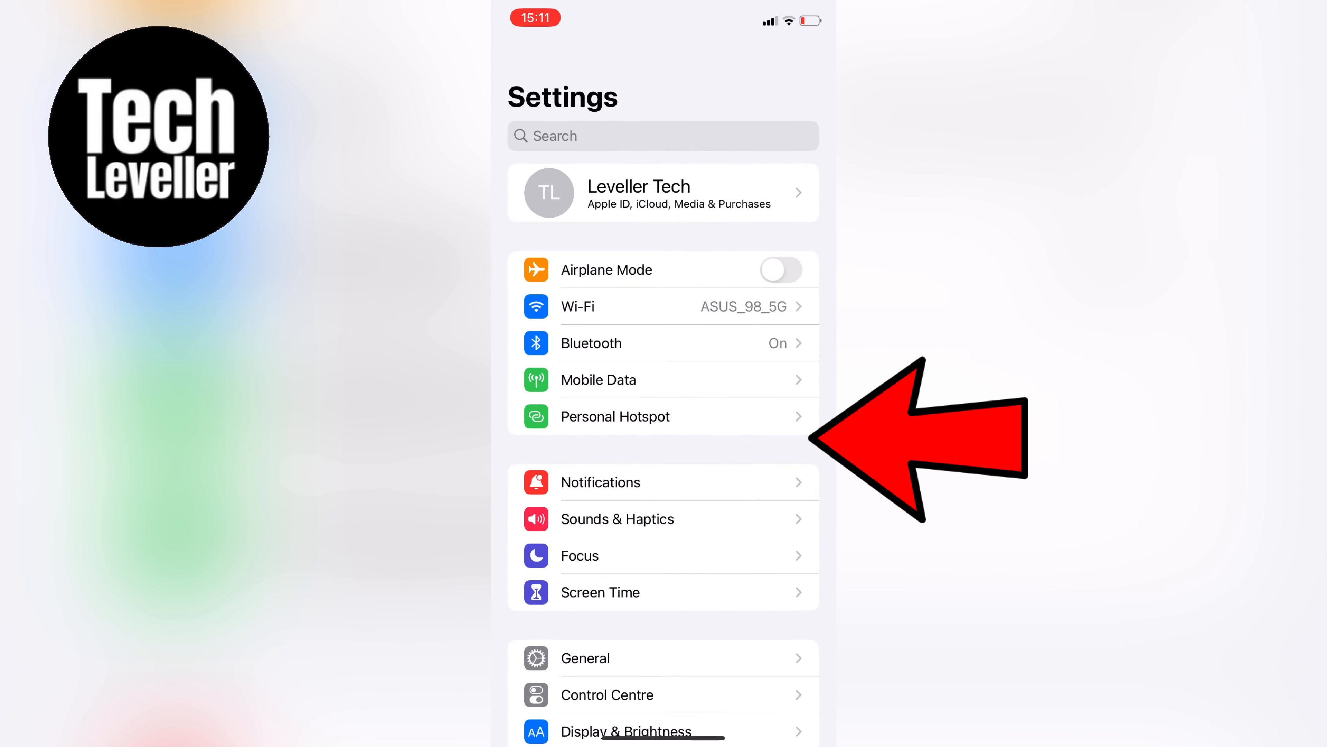
Navigate into General and then the AirPlay & Handoff page, currently set to Never
click(585, 657)
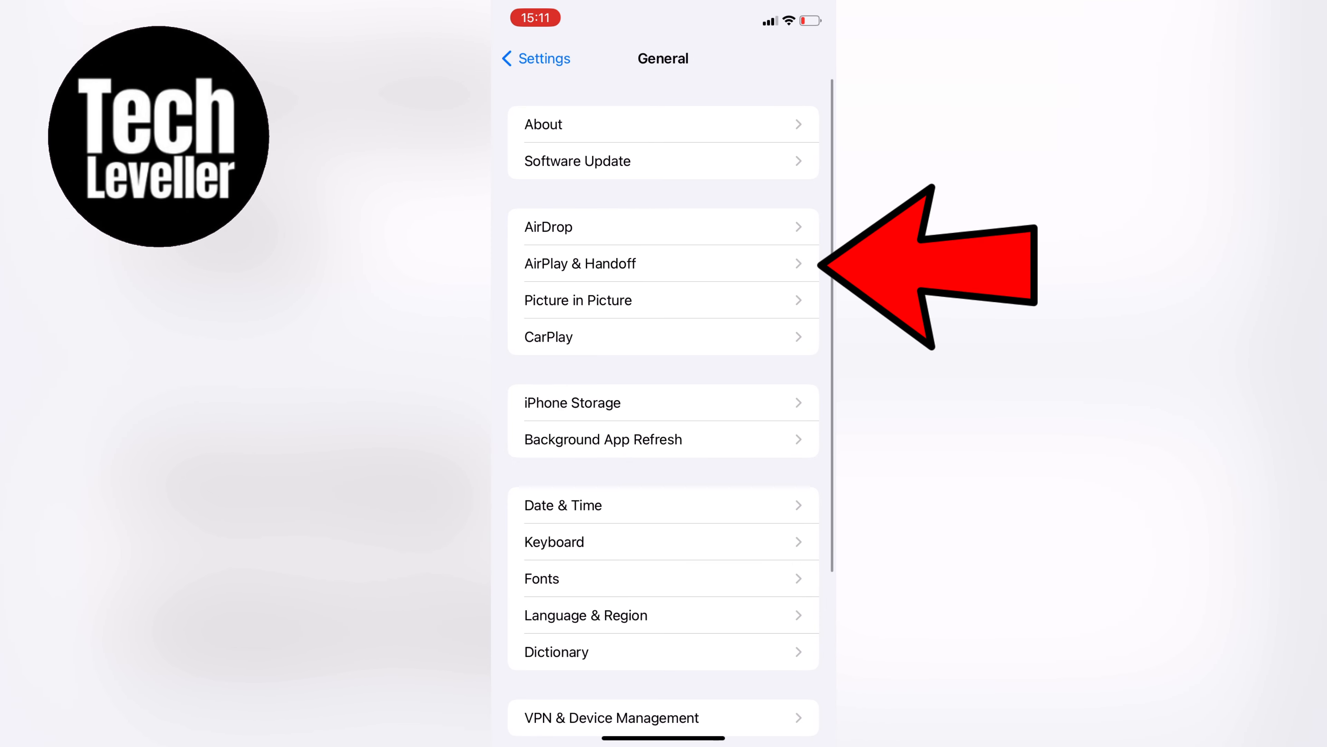
click(664, 263)
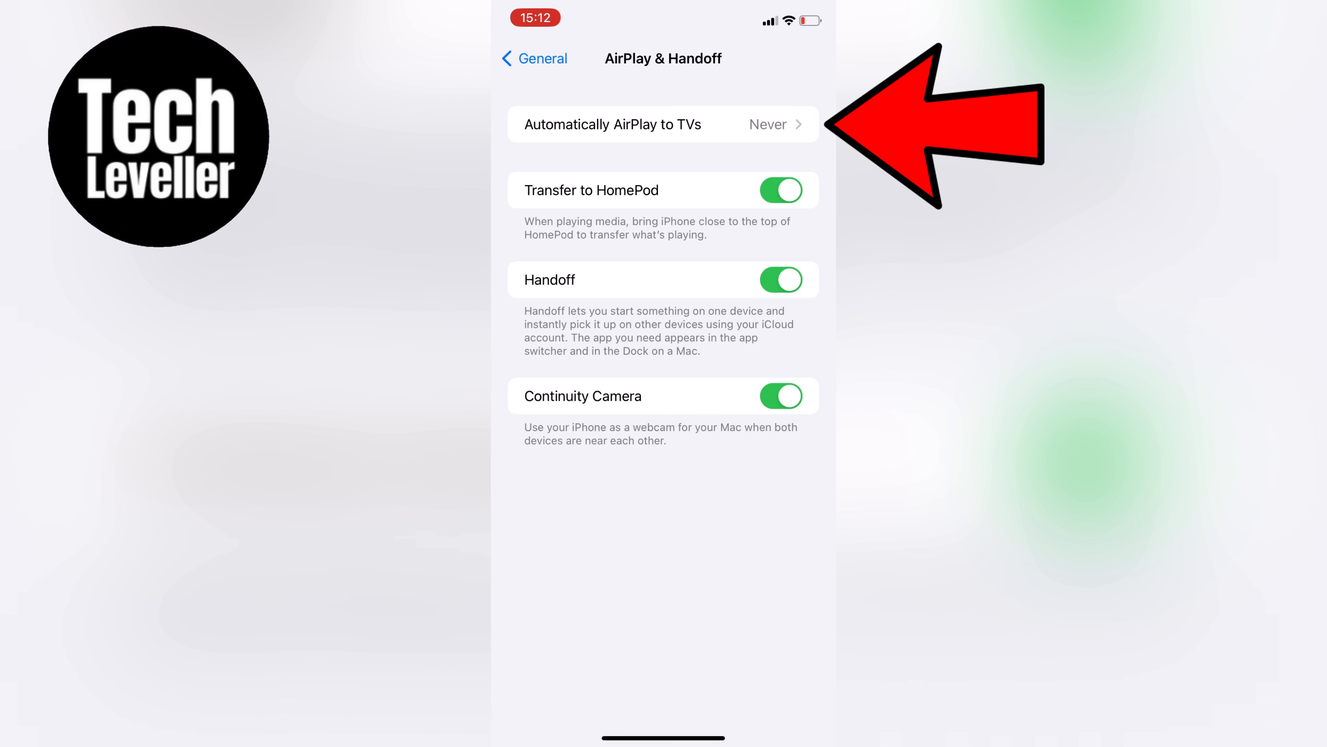
click(663, 123)
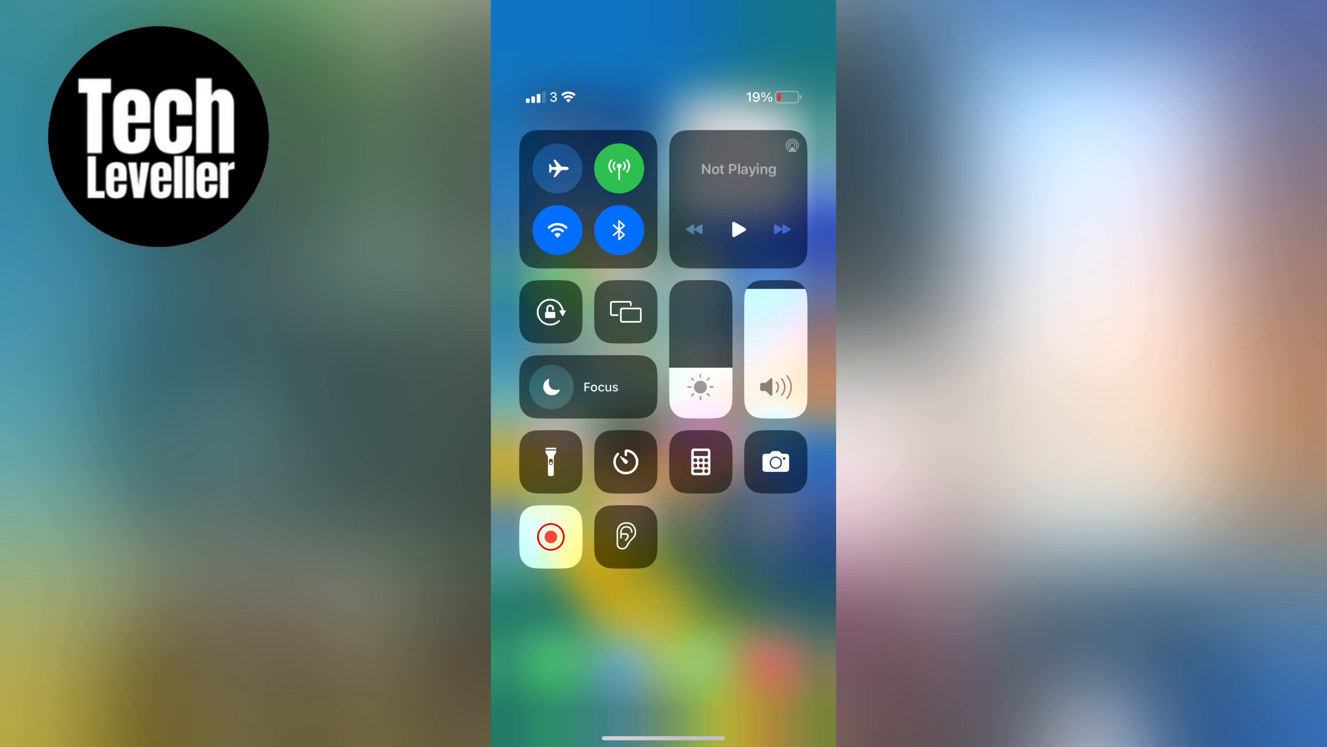
Show the Screen Mirroring device list, which includes the [LG] webOS TV SM8600PLA
click(625, 311)
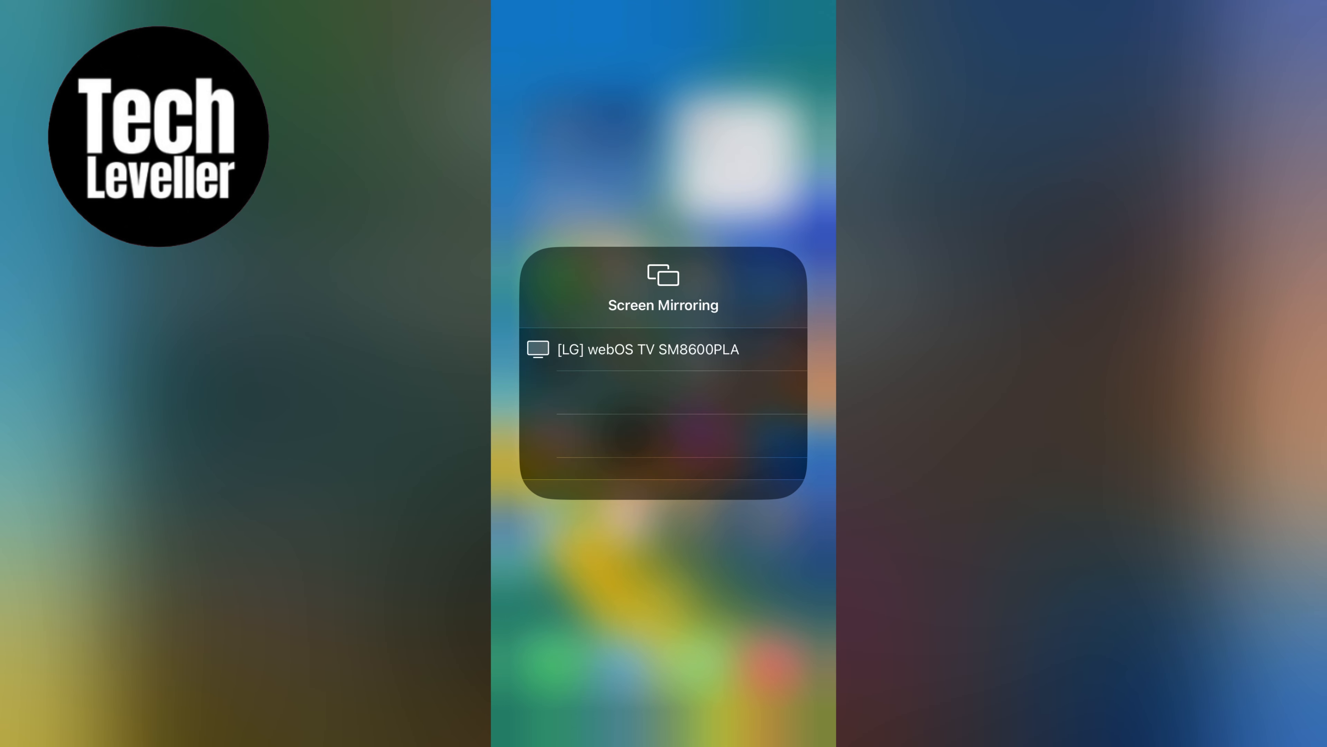